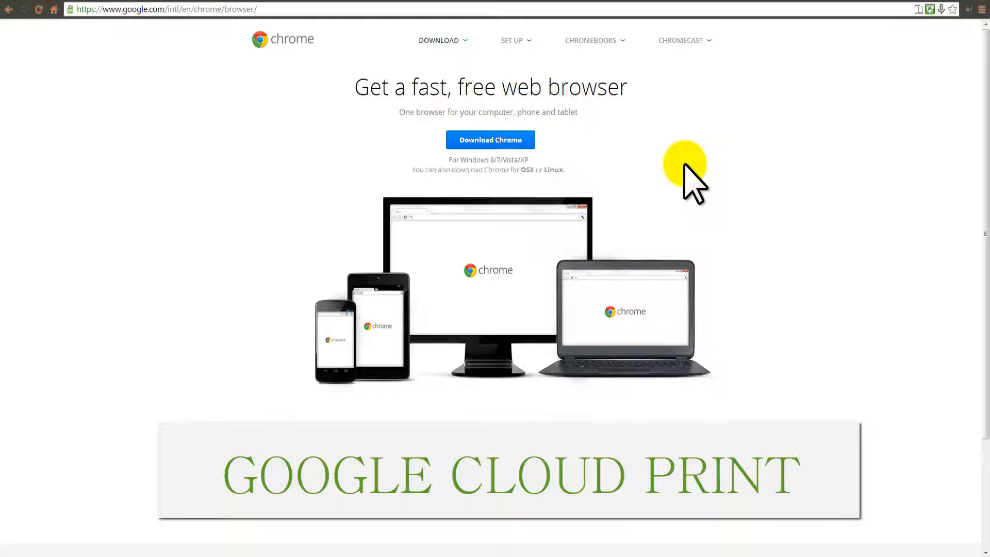
mouse_move(792, 161)
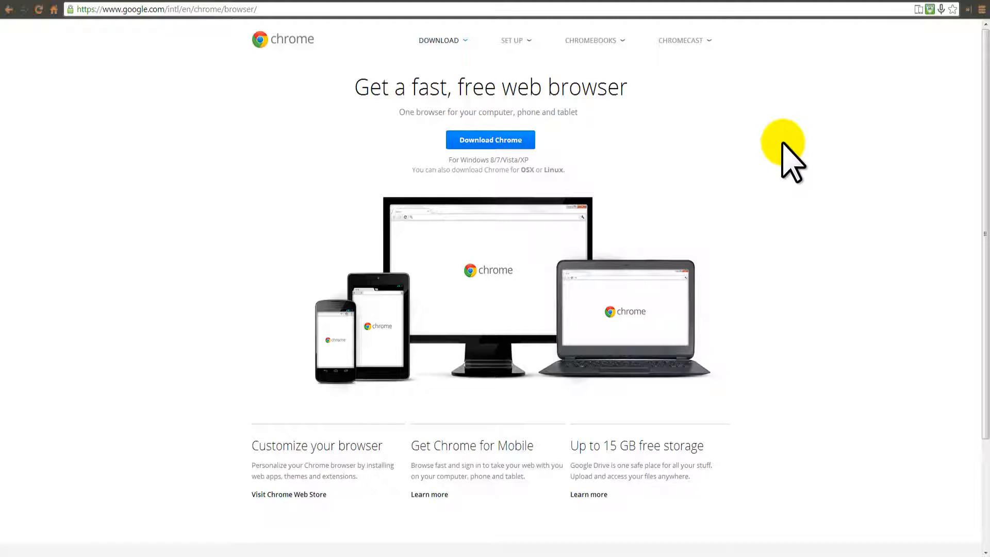
mouse_move(896, 177)
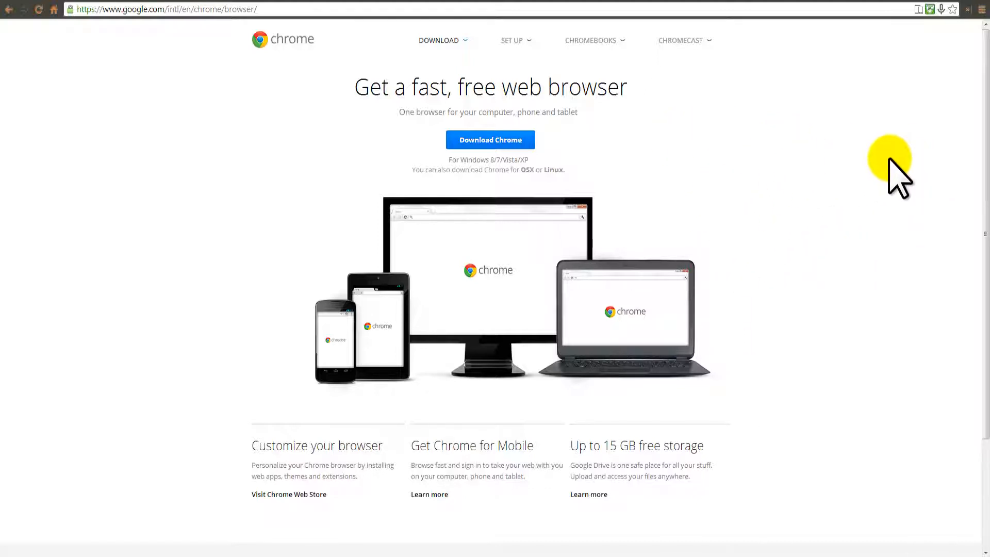
mouse_move(656, 151)
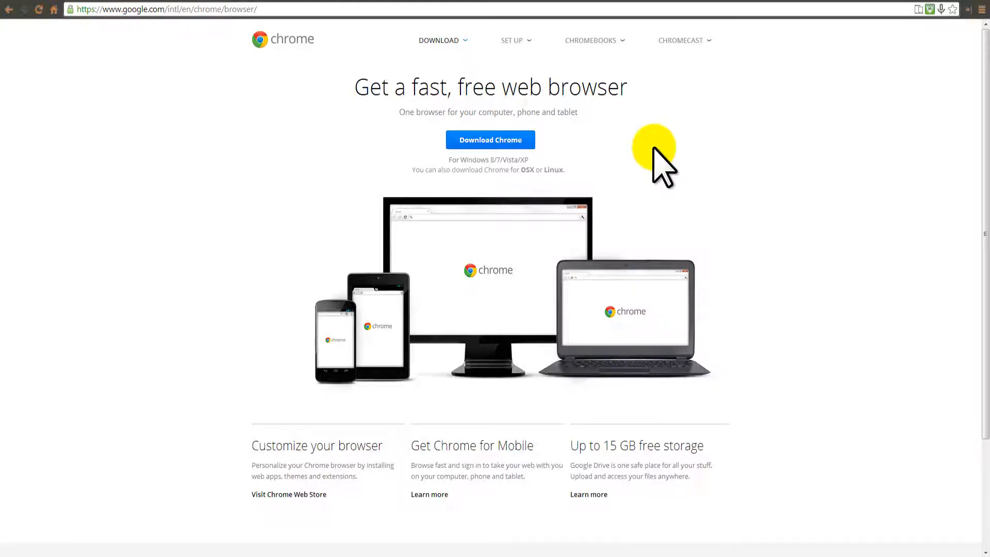
mouse_move(603, 120)
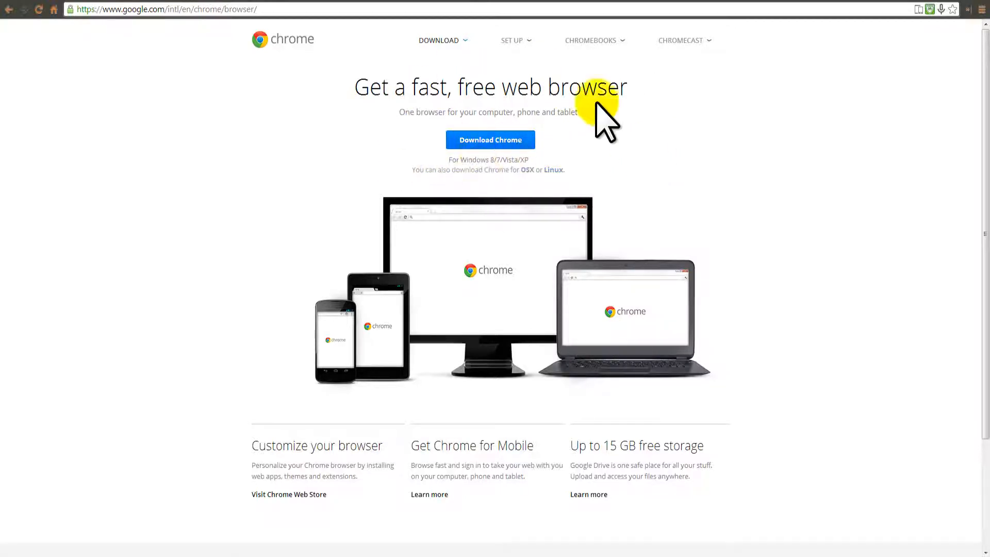
mouse_move(505, 171)
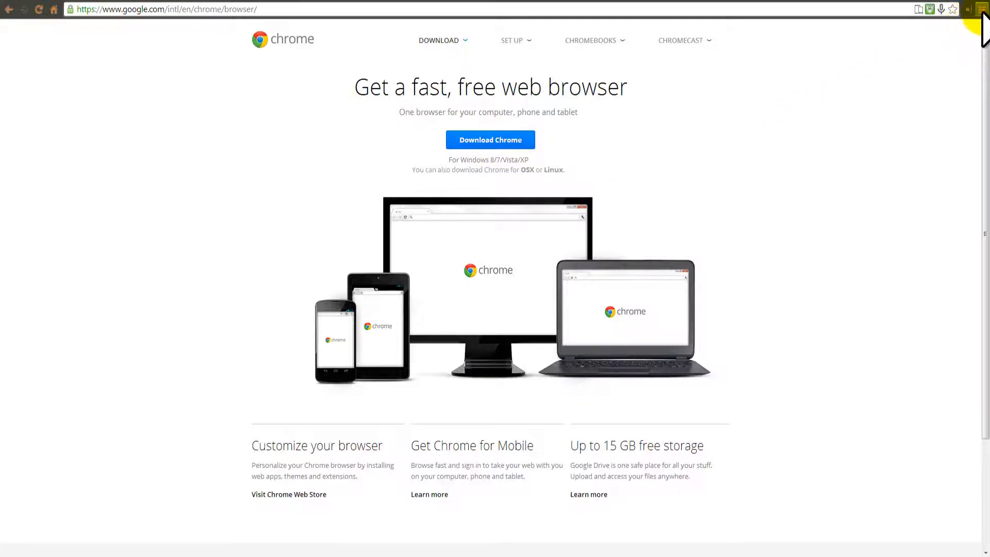
Step: Open Chrome settings, expand advanced settings, and scroll to the Google Cloud Print section
click(982, 8)
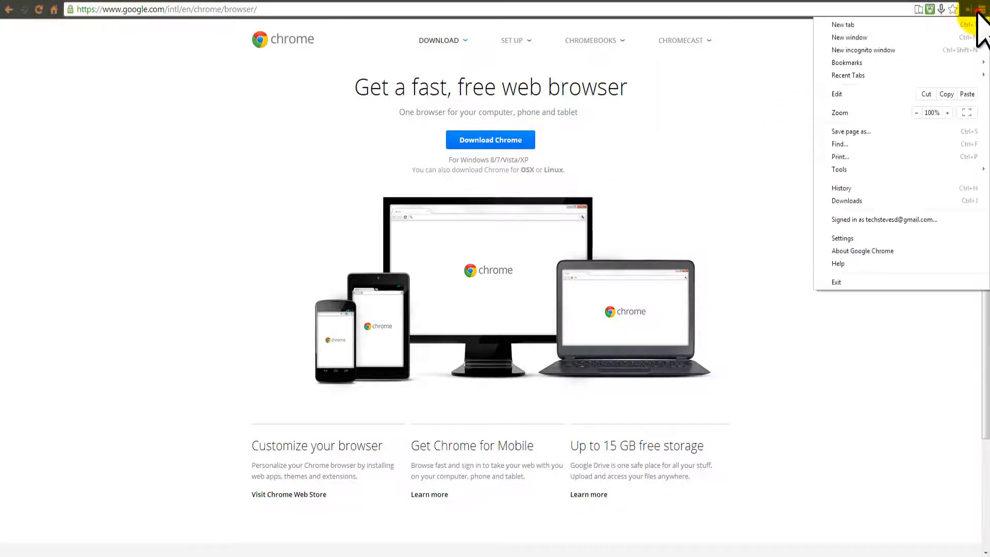
mouse_move(884, 220)
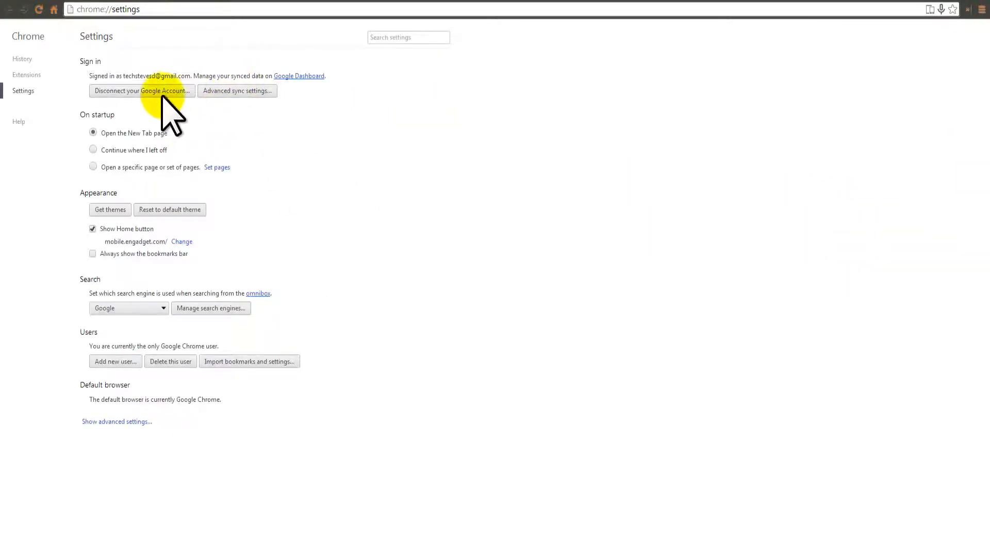
mouse_move(391, 155)
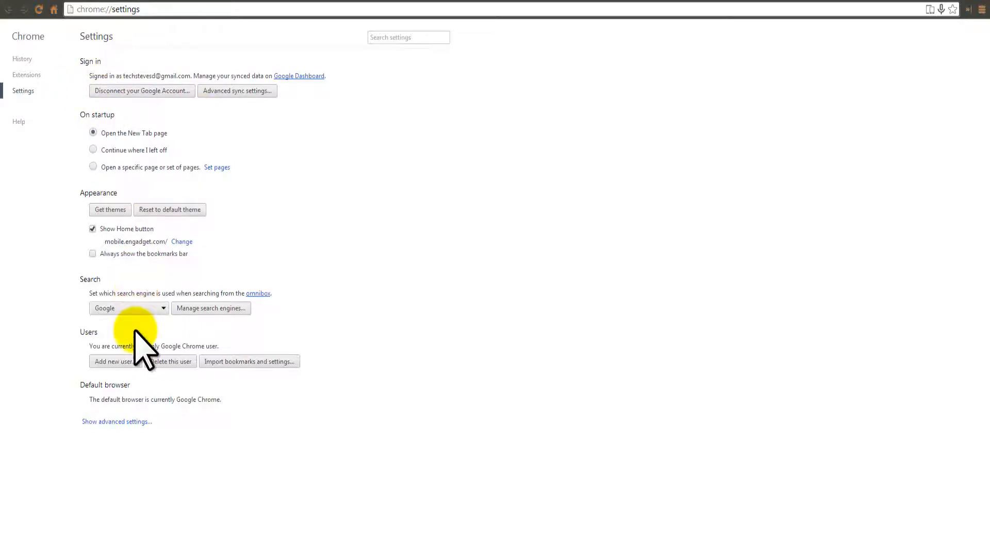
mouse_move(377, 312)
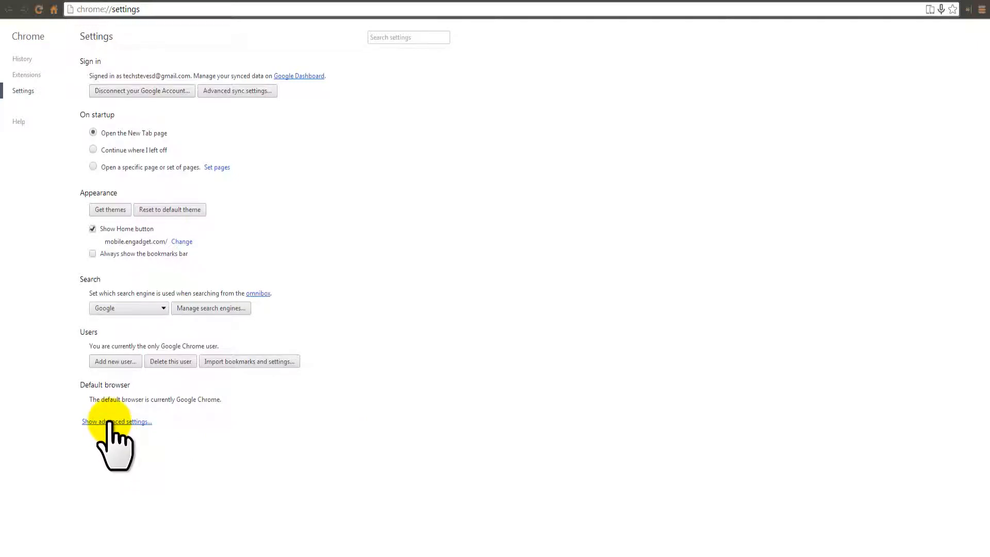
click(116, 421)
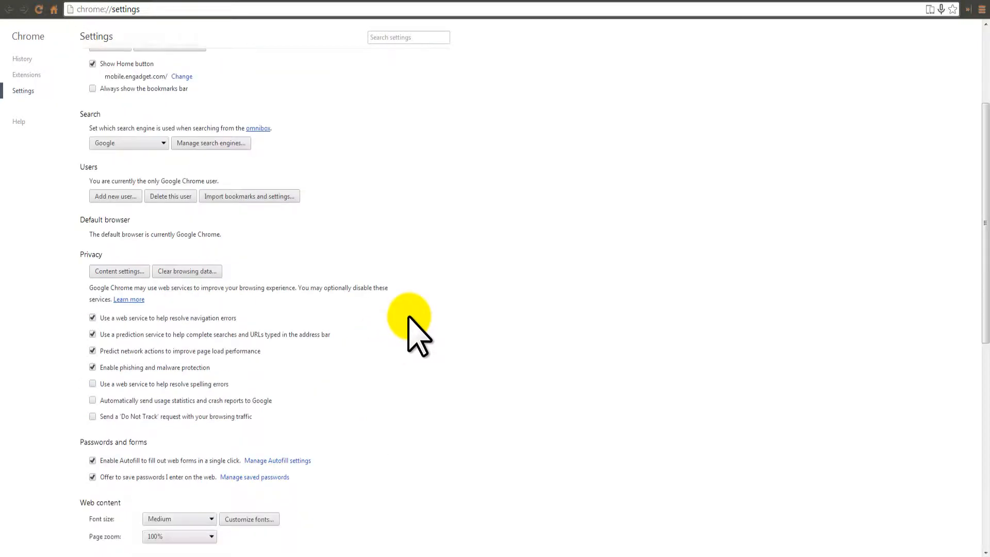
scroll(down, 3)
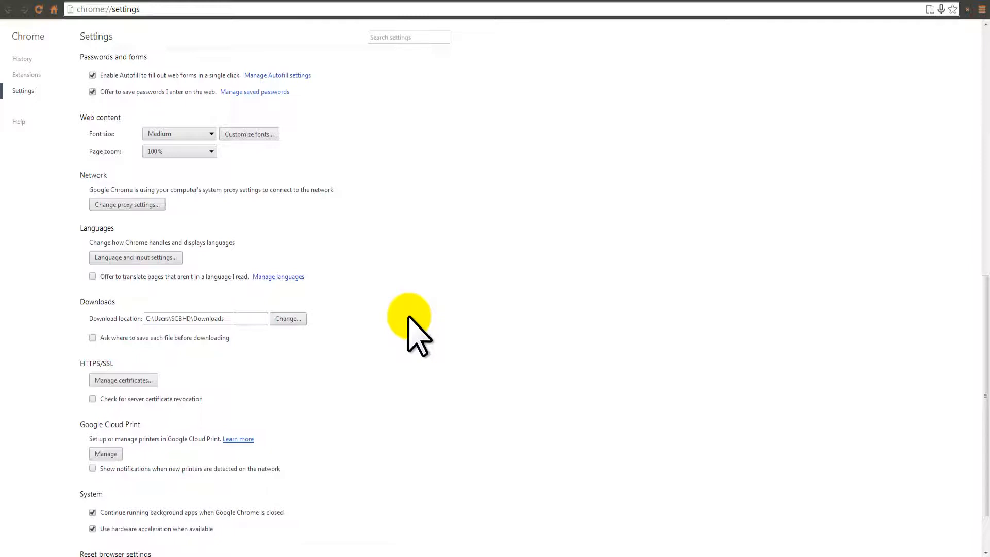
scroll(down, 3)
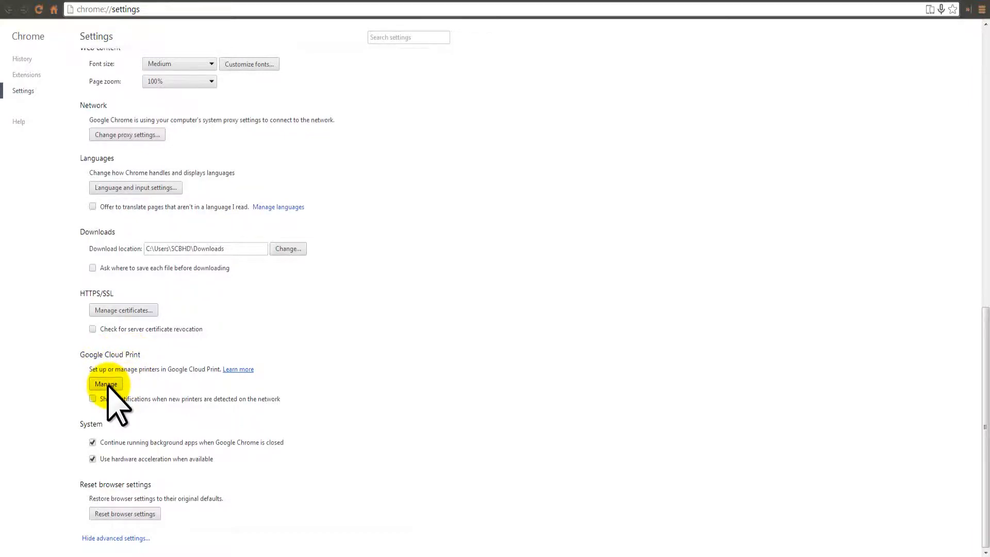
Step: Manage Google Cloud Print and go to Add printers to list detected local printers
click(107, 383)
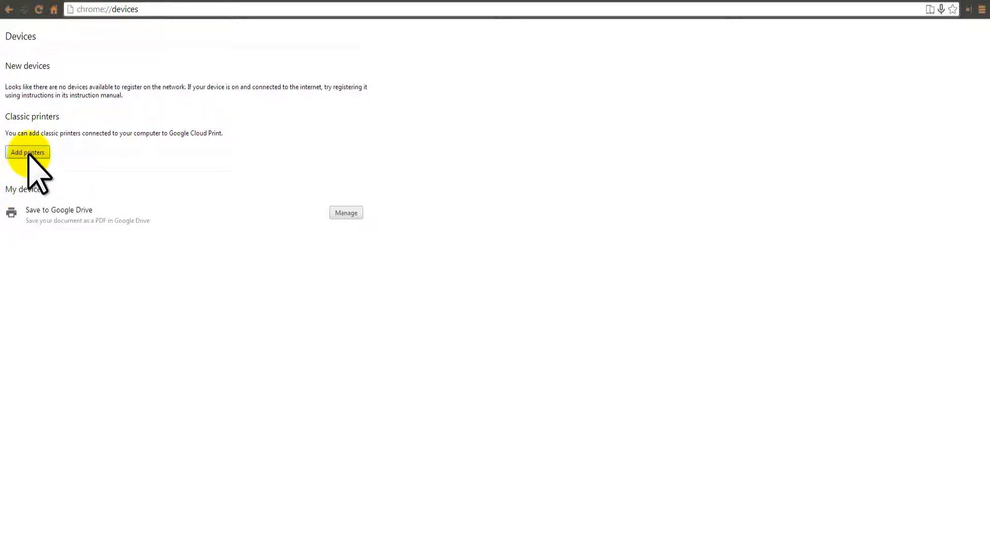
click(27, 152)
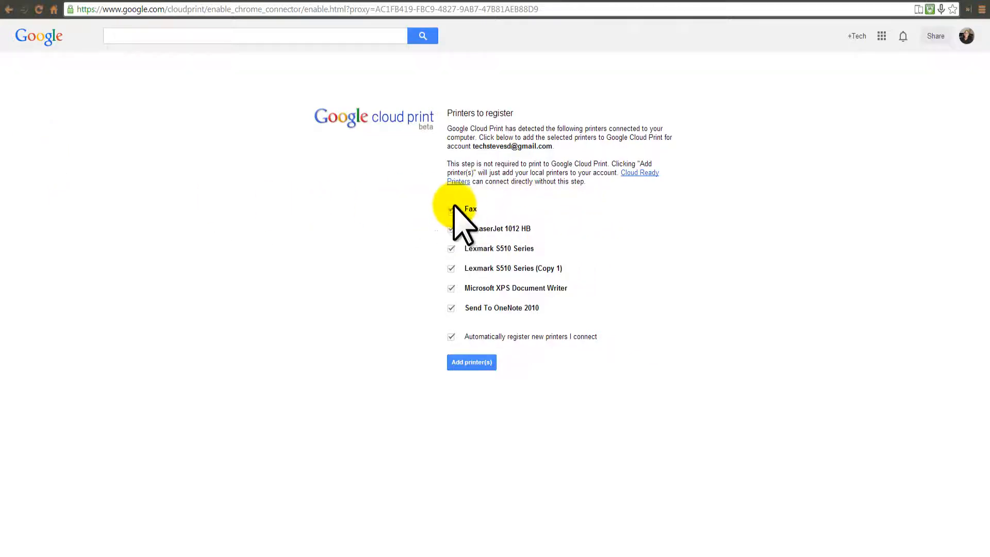
Step: Register only the Lexmark S510 Series, excluding Fax, and view the registered printers list
click(450, 209)
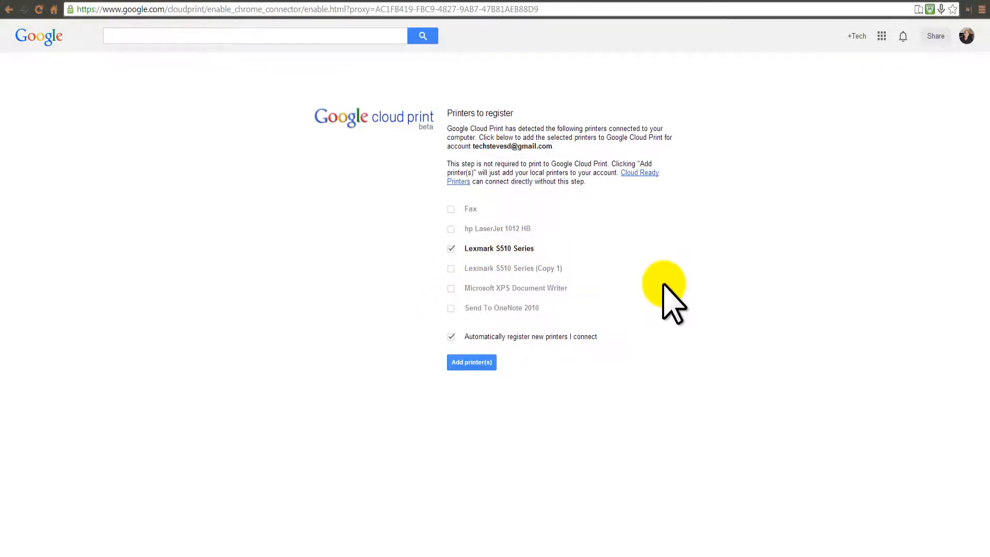
click(471, 362)
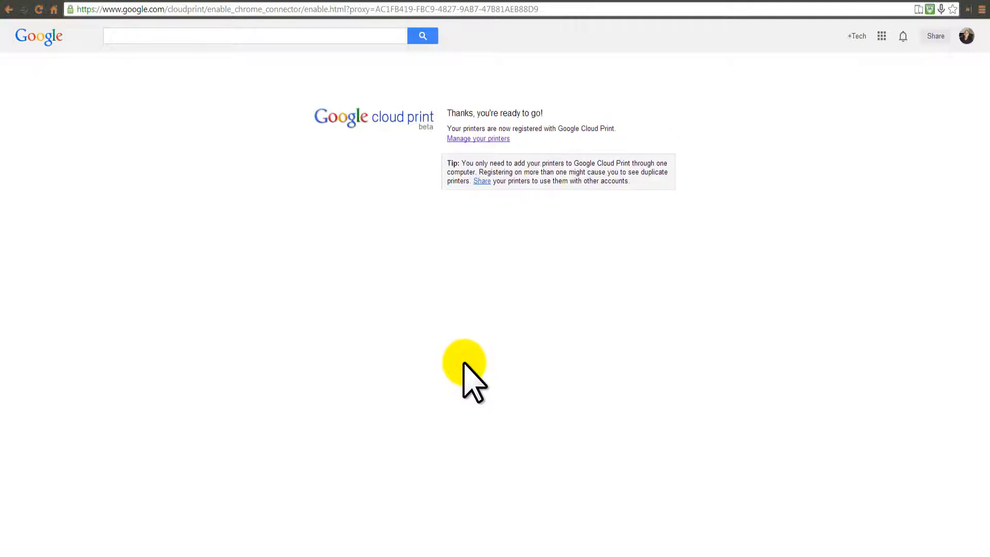
mouse_move(467, 256)
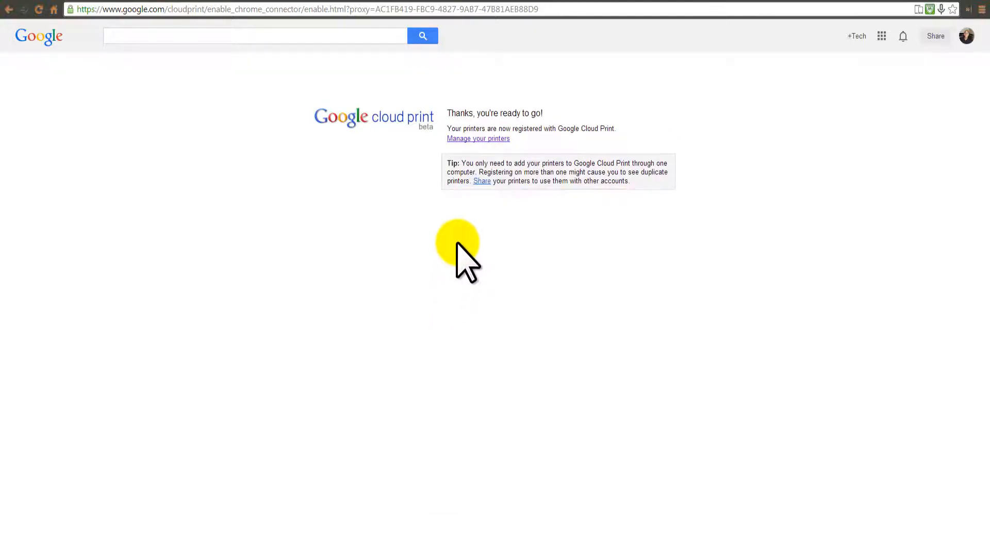
click(477, 139)
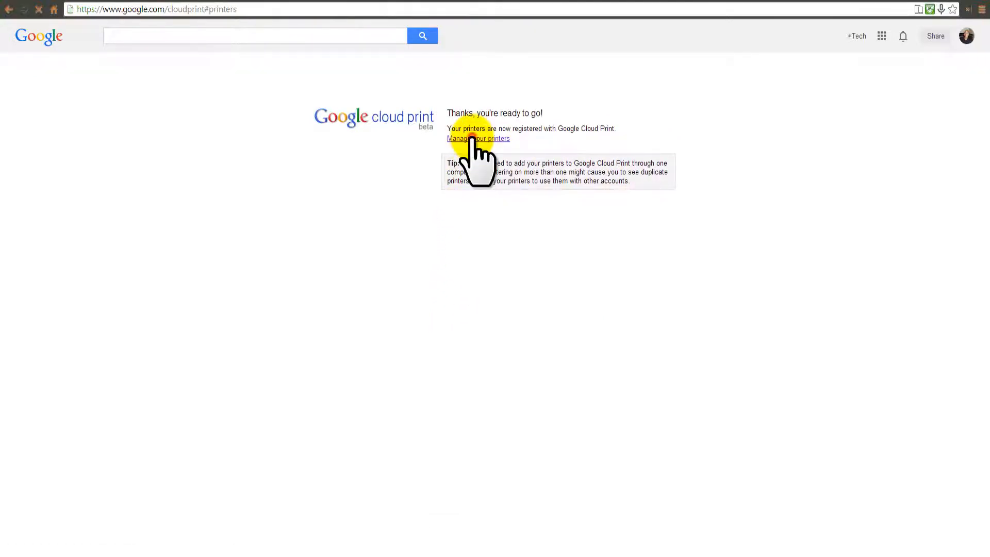
click(478, 138)
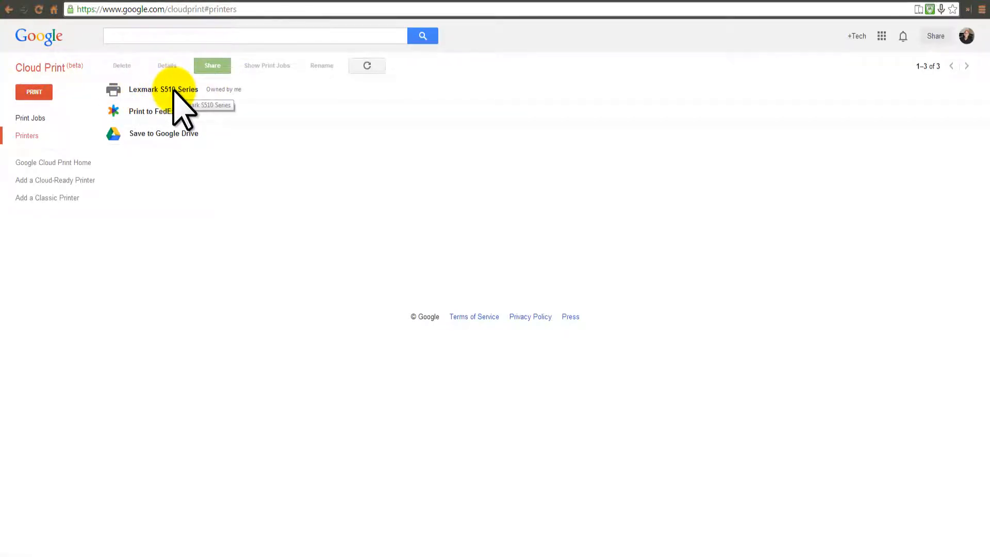
mouse_move(272, 222)
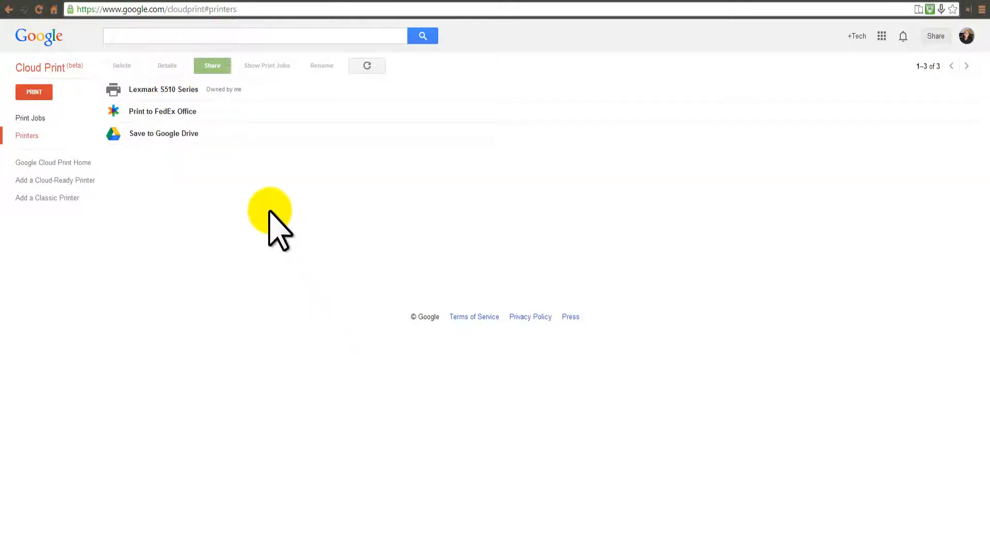
Step: Print this page with the cloud-registered Lexmark S510 Series as the destination
right_click(265, 202)
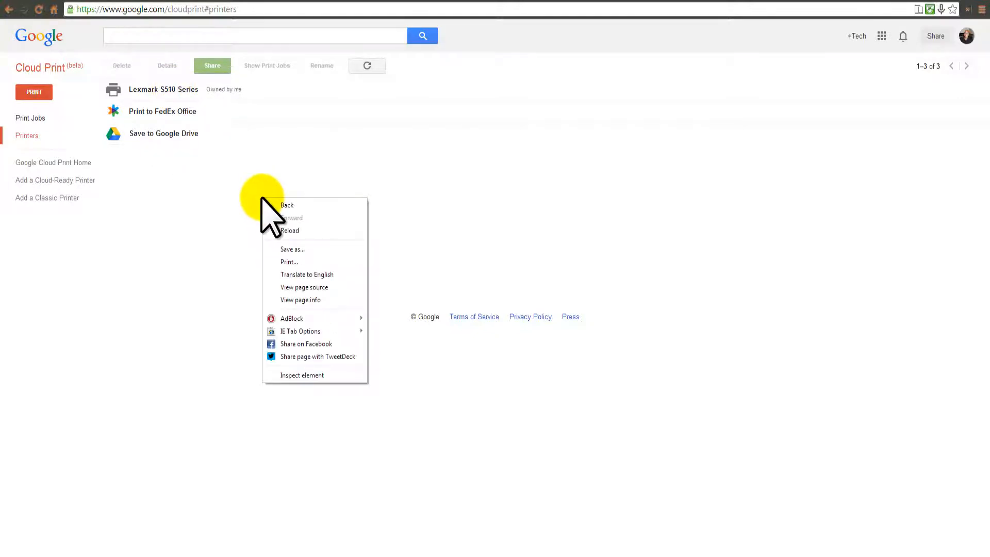
click(289, 261)
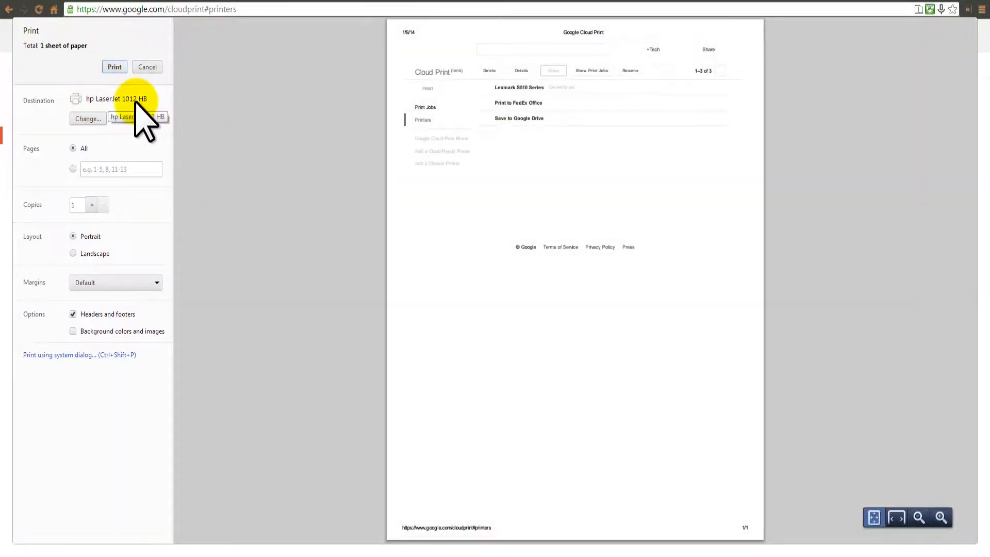
click(87, 118)
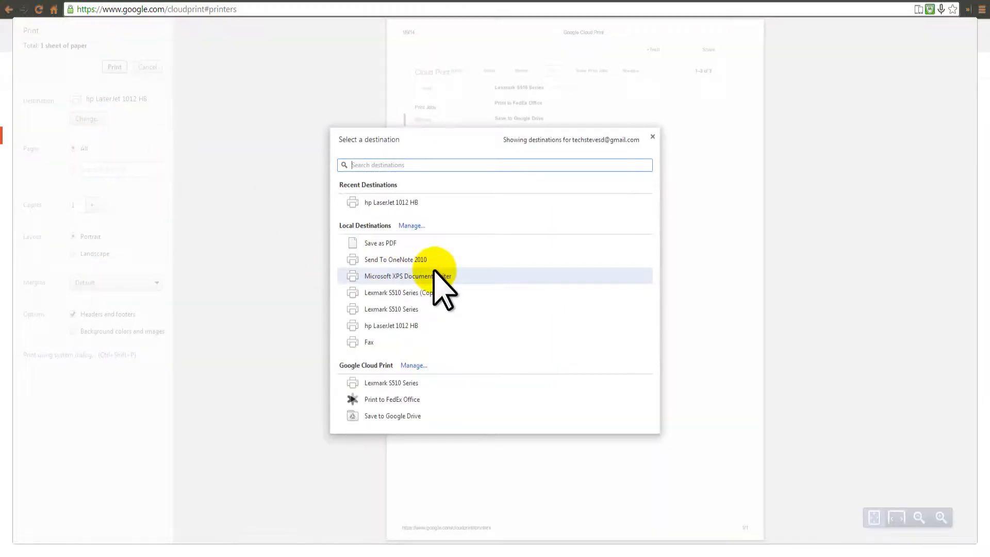
mouse_move(402, 246)
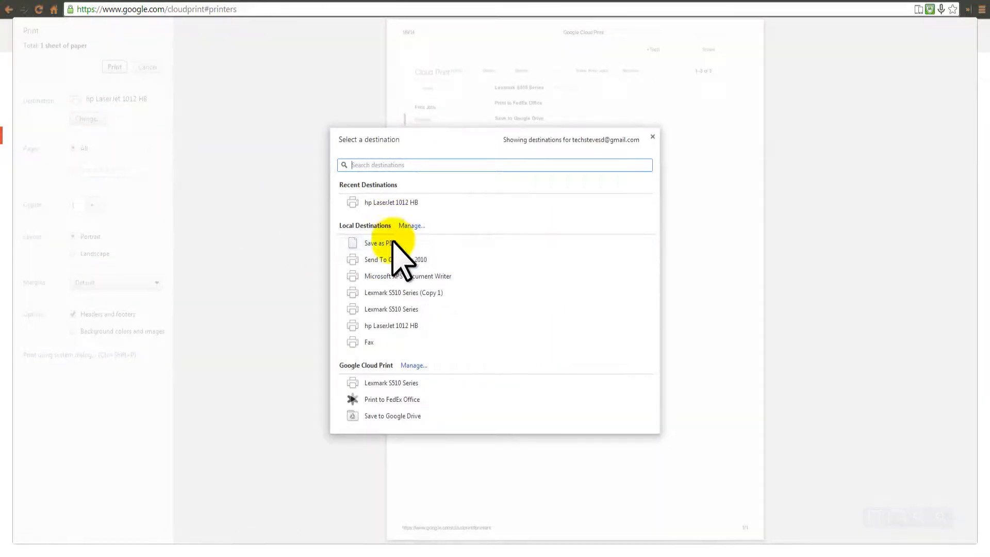
mouse_move(360, 382)
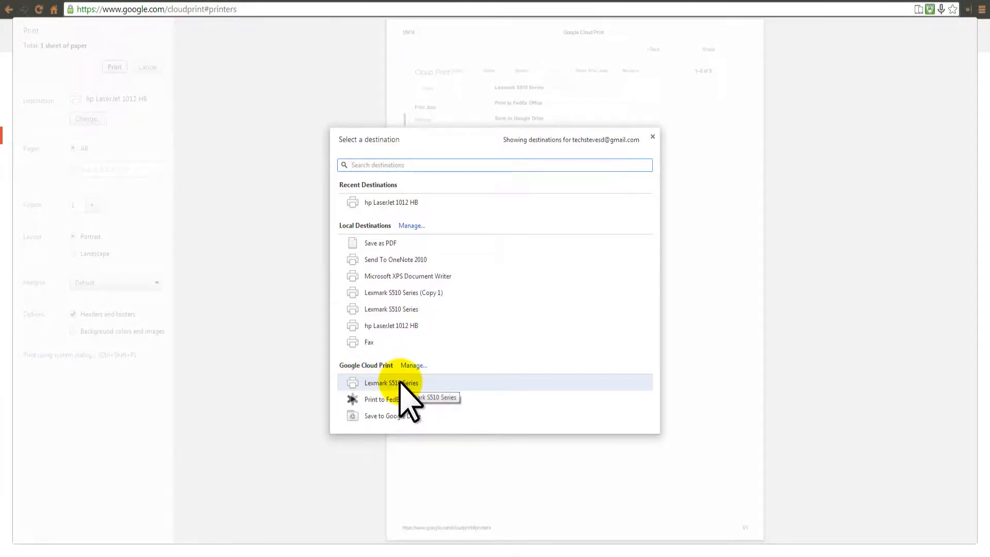
click(391, 383)
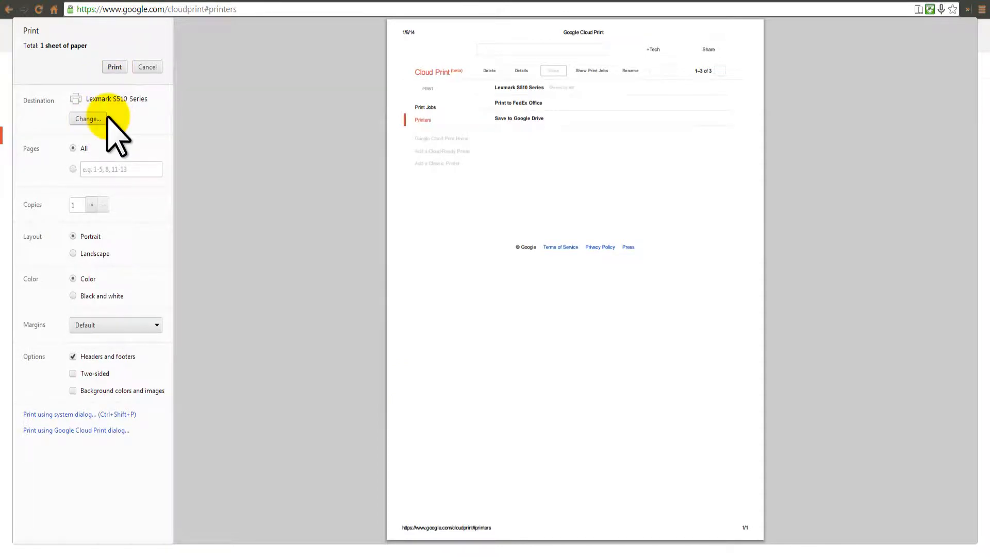
mouse_move(233, 154)
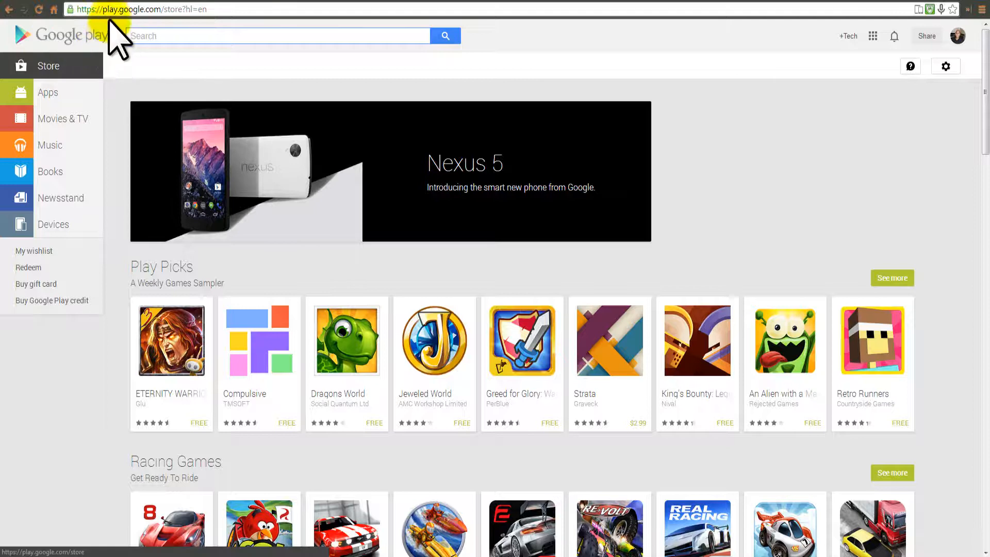
Step: Search Google Play for 'google cloud print' and open the installed Cloud Print app page
click(278, 35)
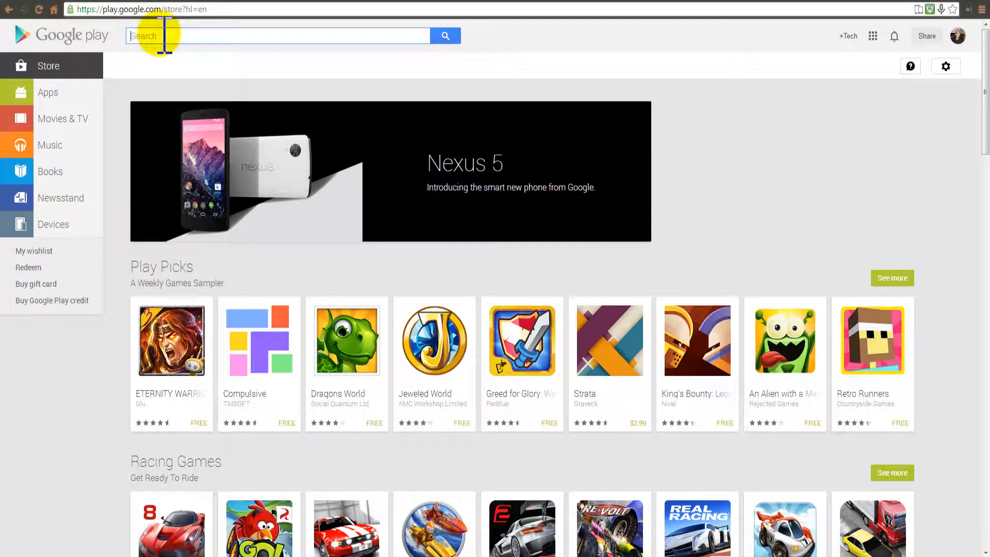
text(google cloud p)
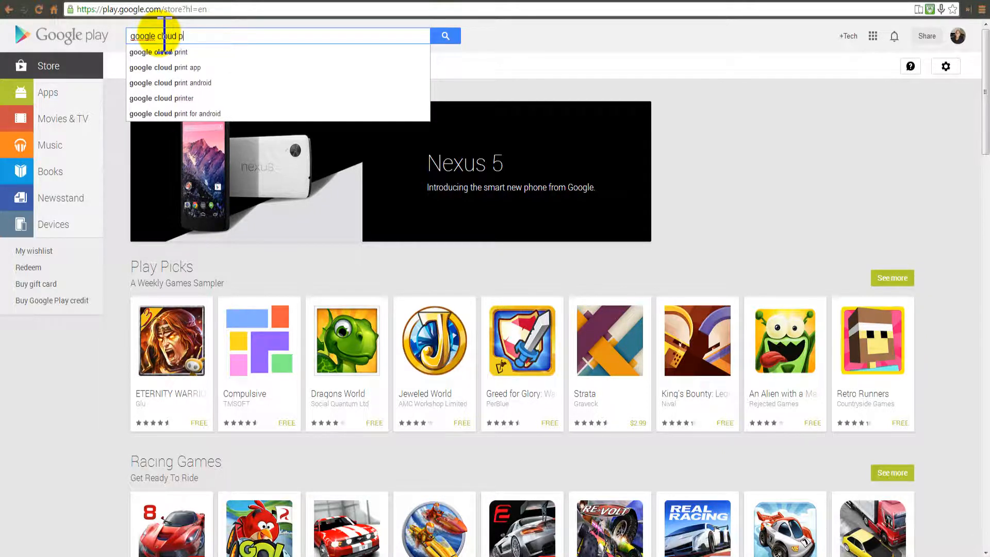
text(int)
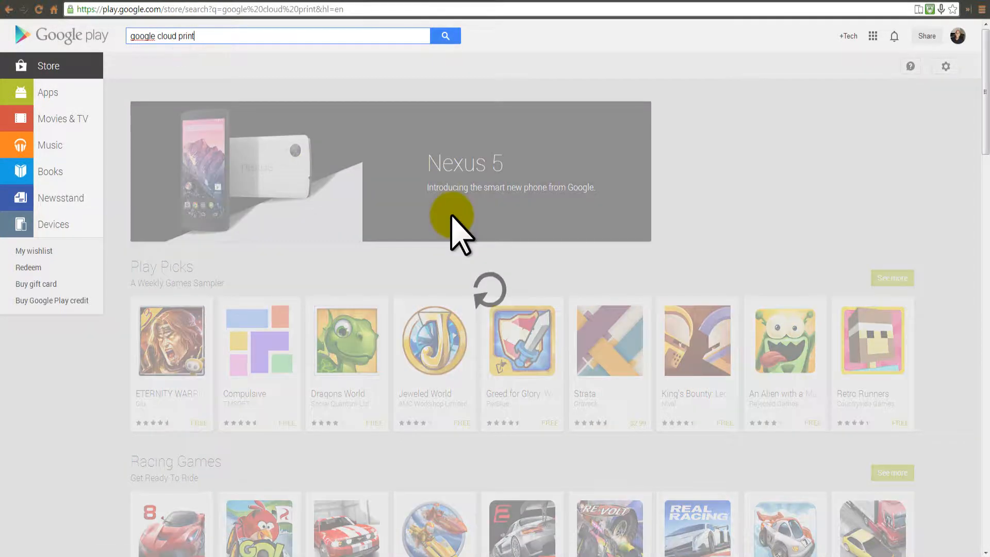
click(445, 35)
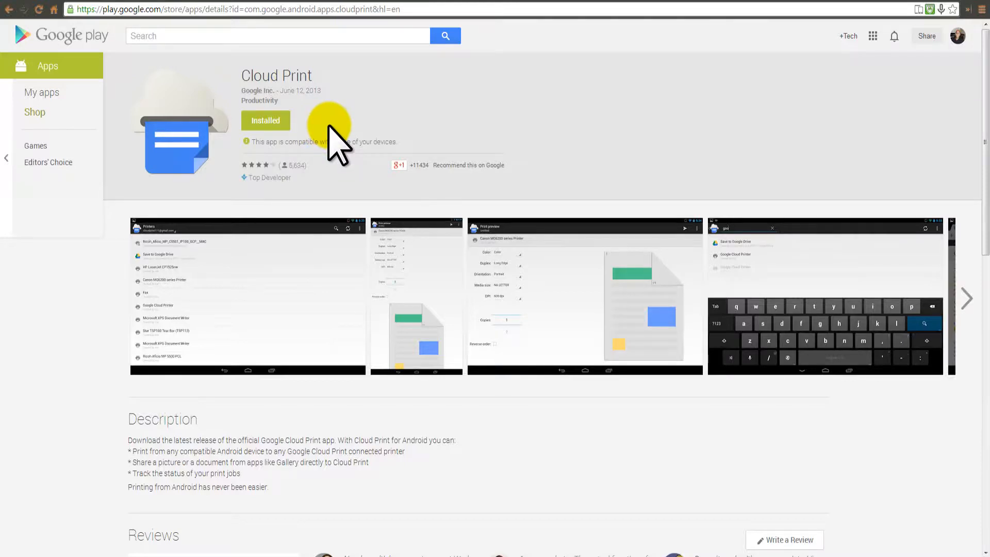
mouse_move(249, 101)
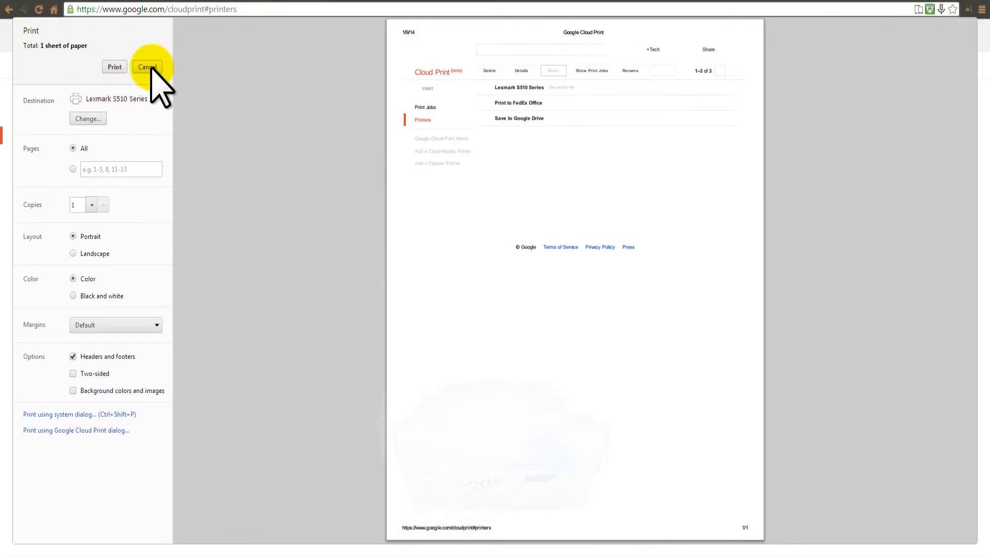
Step: Cancel the Lexmark S510 Series print preview to return to the Cloud Print printers list
click(147, 67)
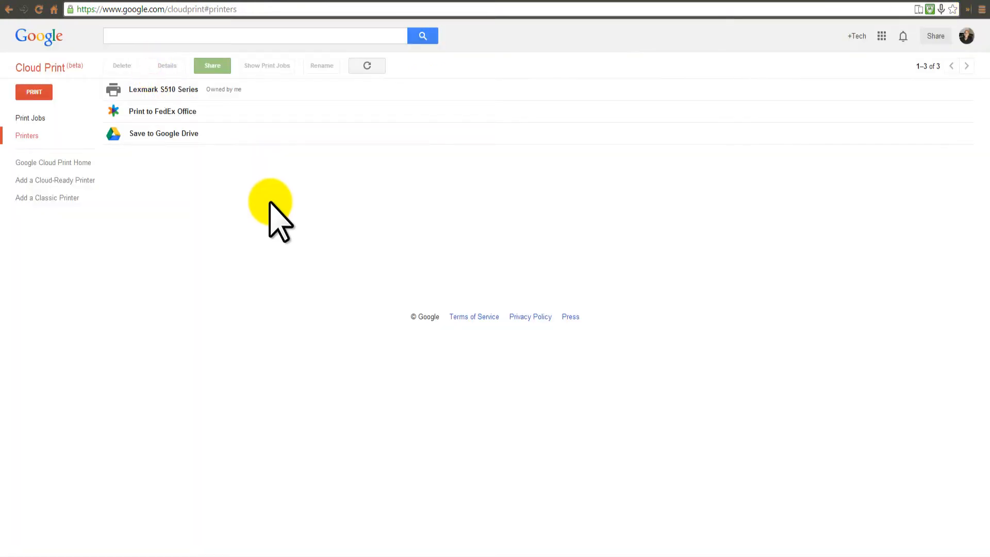